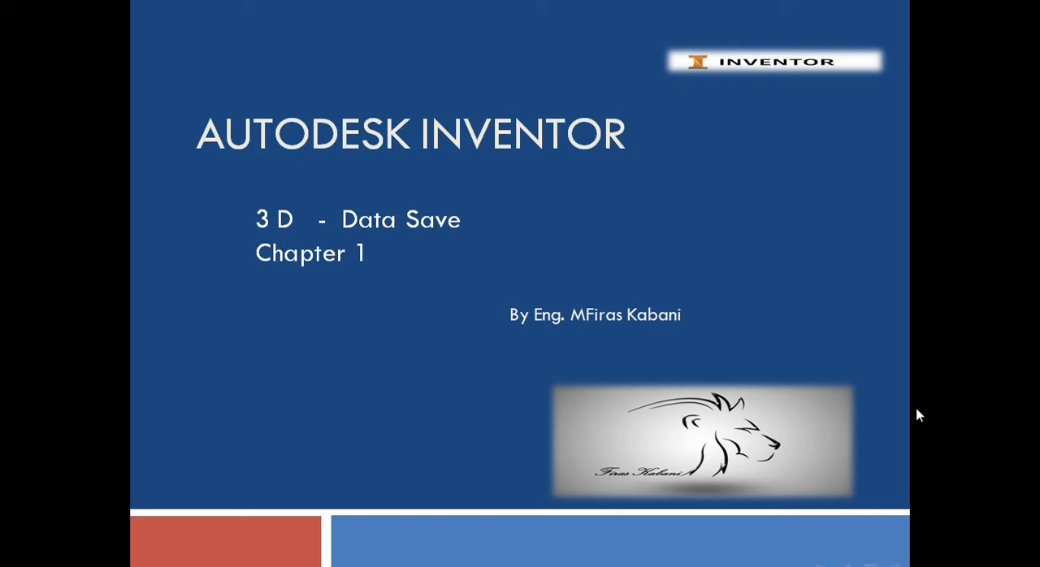
pyautogui.moveTo(844, 312)
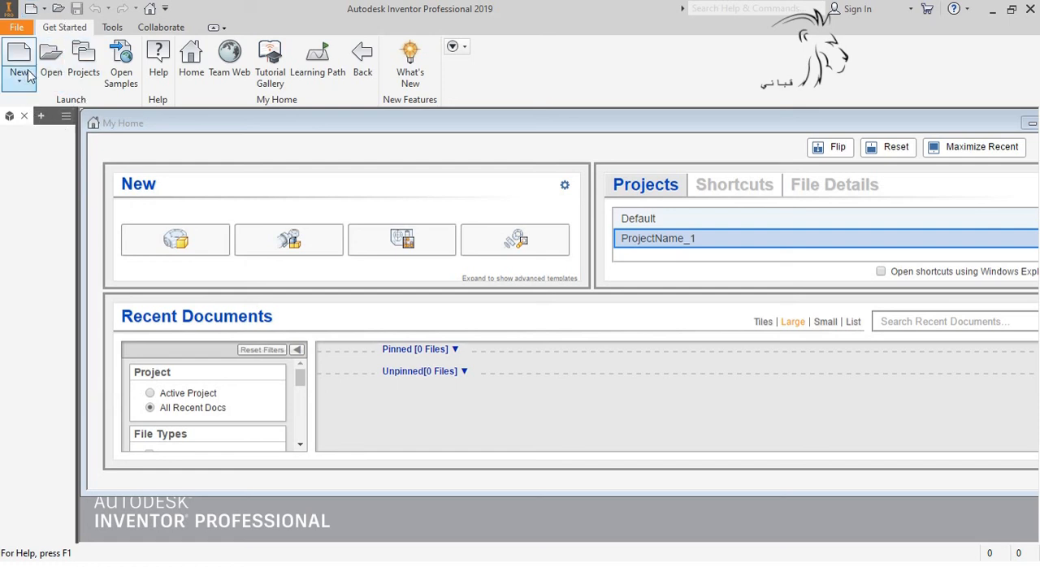
# Step: From the My Home page, open the Open dialog and cancel it without opening a file
pyautogui.click(50, 61)
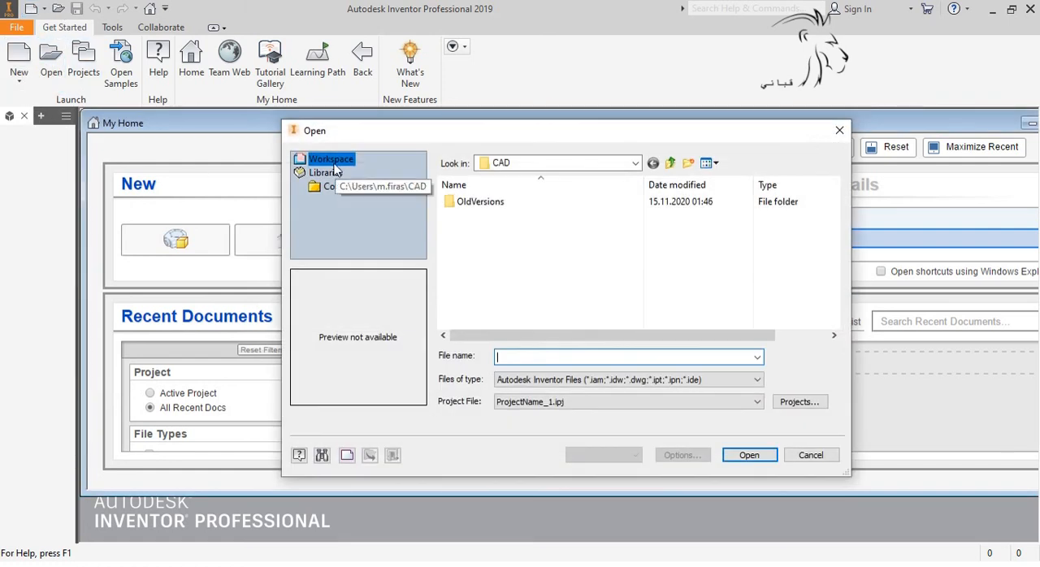
pyautogui.click(810, 455)
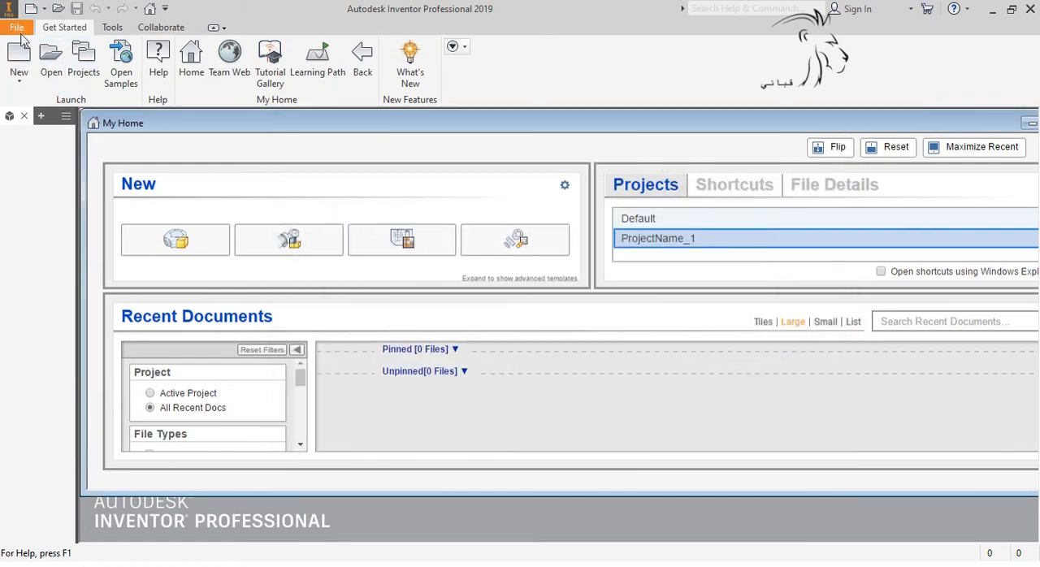
# Step: Show the Create New File dialog with Standard.ipt, .iam, .dwg/.idw and .ipn templates
pyautogui.click(19, 61)
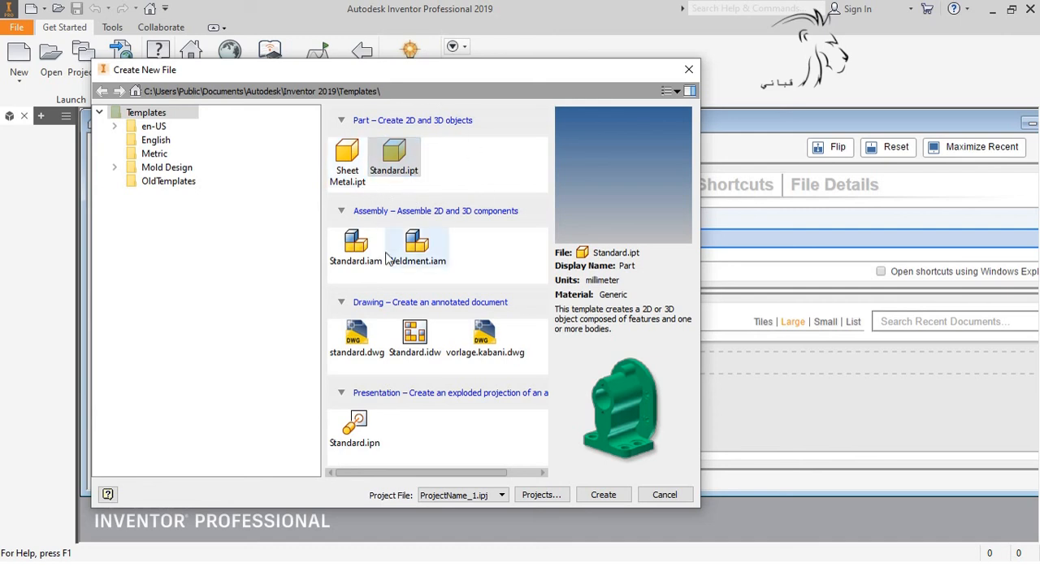
pyautogui.moveTo(356, 337)
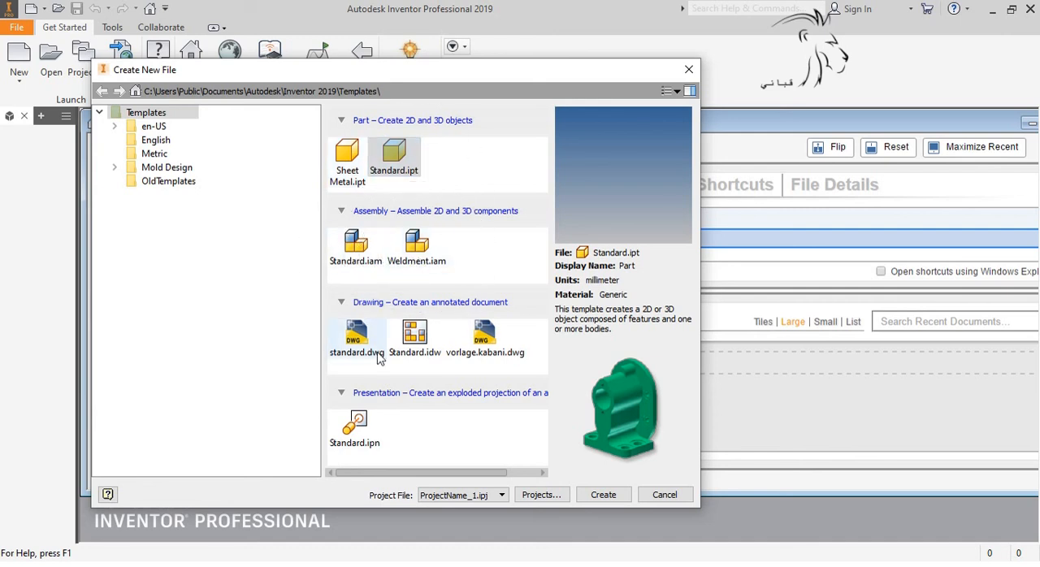